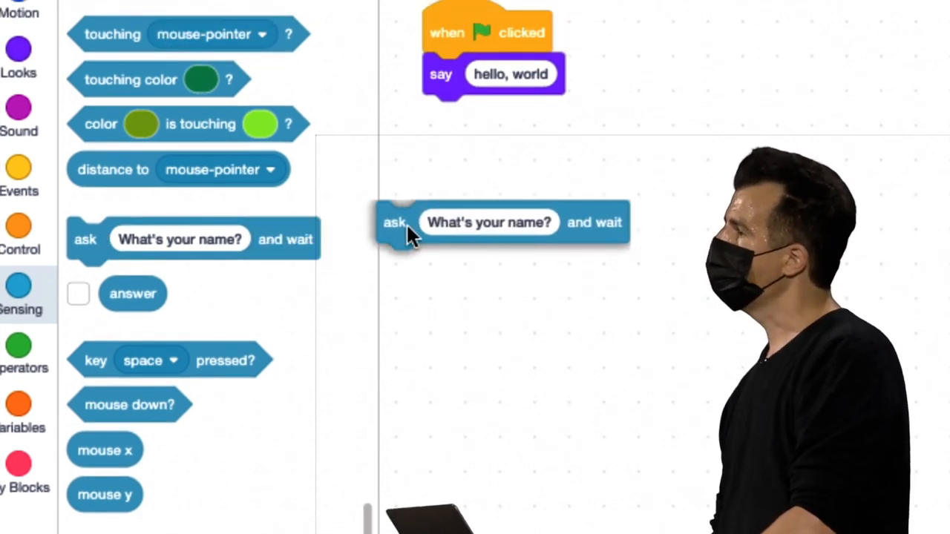
# - Insert the 'ask What's your name? and wait' block directly under 'when flag clicked'
pyautogui.moveTo(490, 223); pyautogui.dragTo(568, 59)
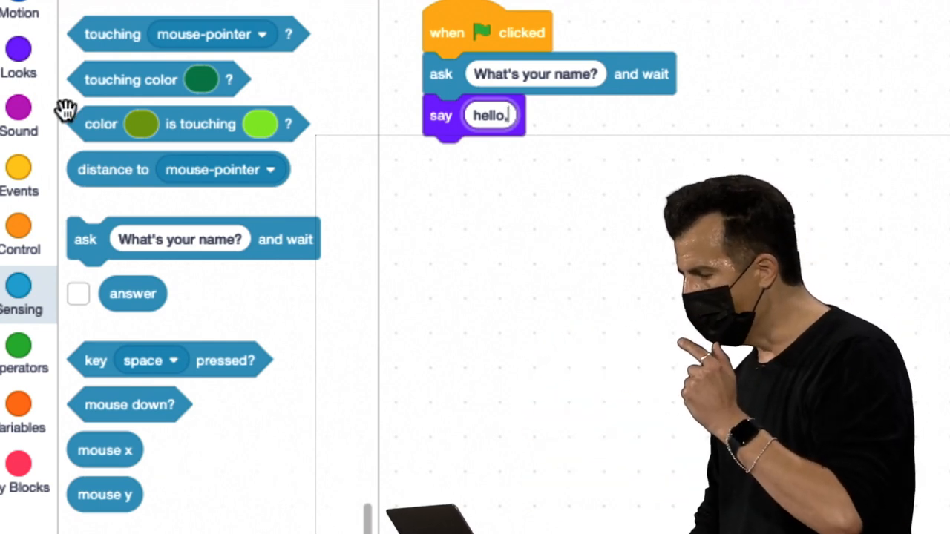
pyautogui.click(18, 60)
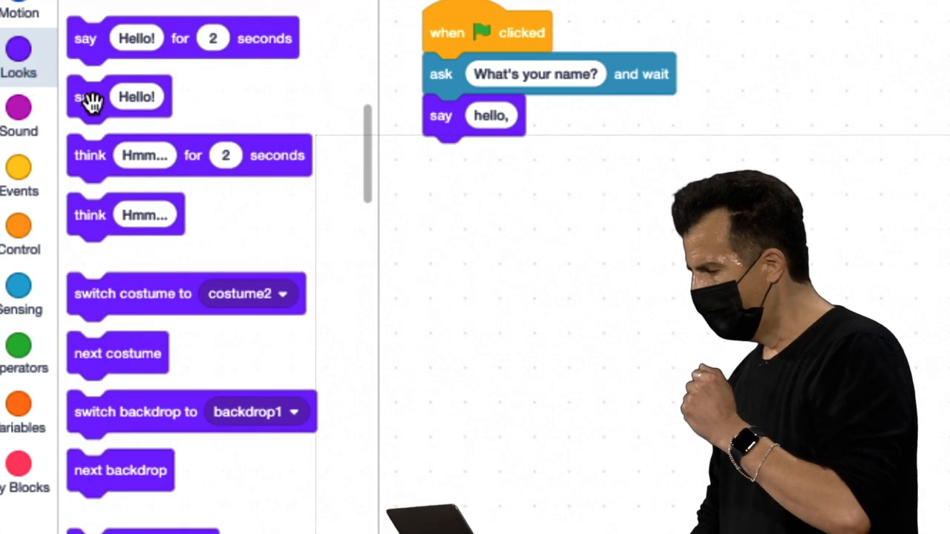
# - Add a say block below 'say hello,' and drop the Sensing 'answer' reporter into it
pyautogui.moveTo(118, 96); pyautogui.dragTo(475, 157)
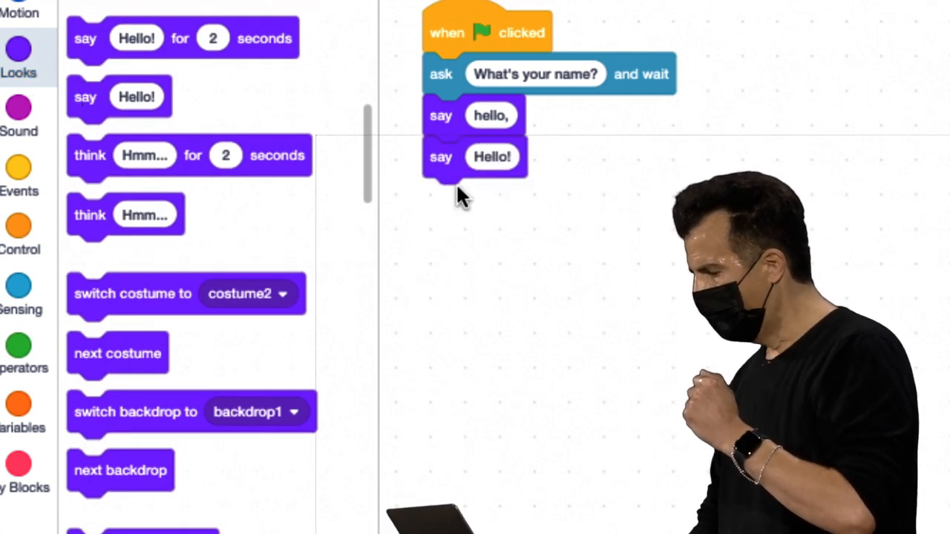
pyautogui.click(18, 296)
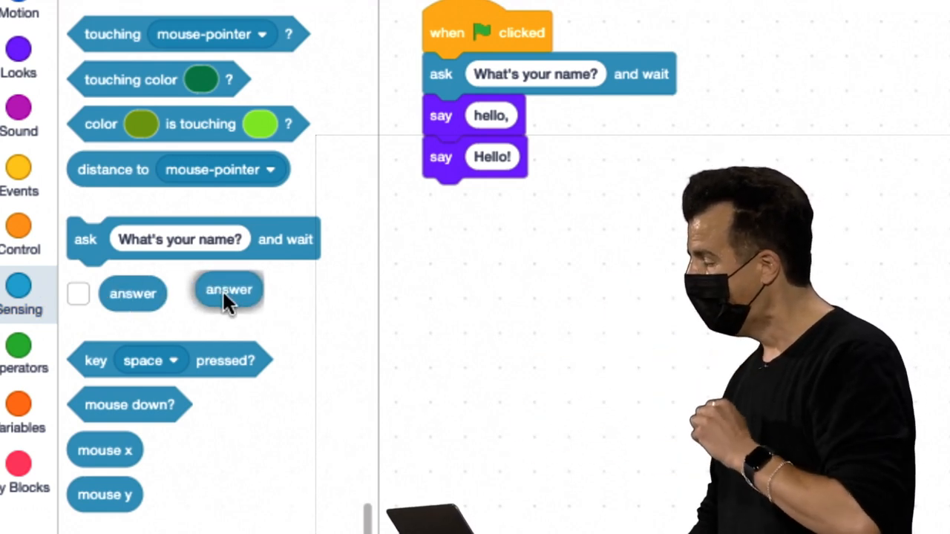
pyautogui.moveTo(229, 290); pyautogui.dragTo(472, 202)
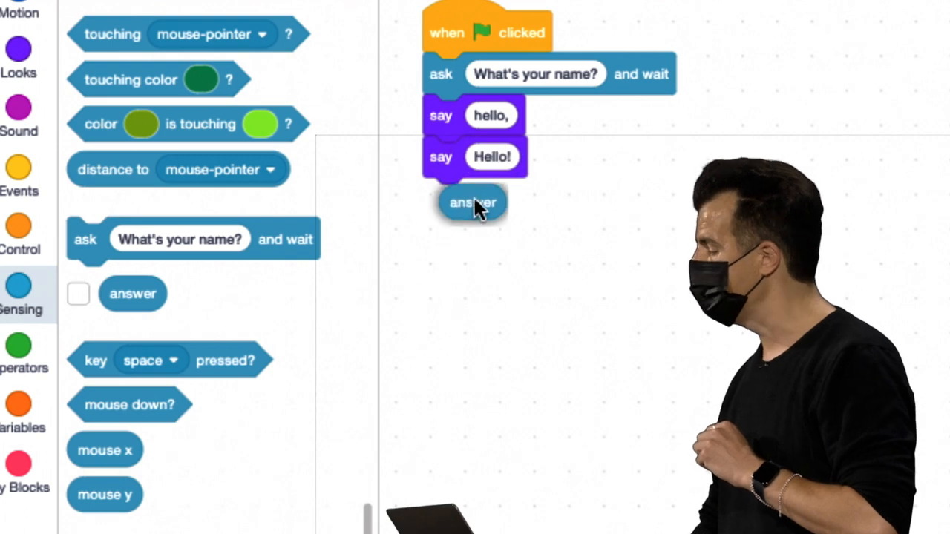
pyautogui.moveTo(472, 202); pyautogui.dragTo(497, 157)
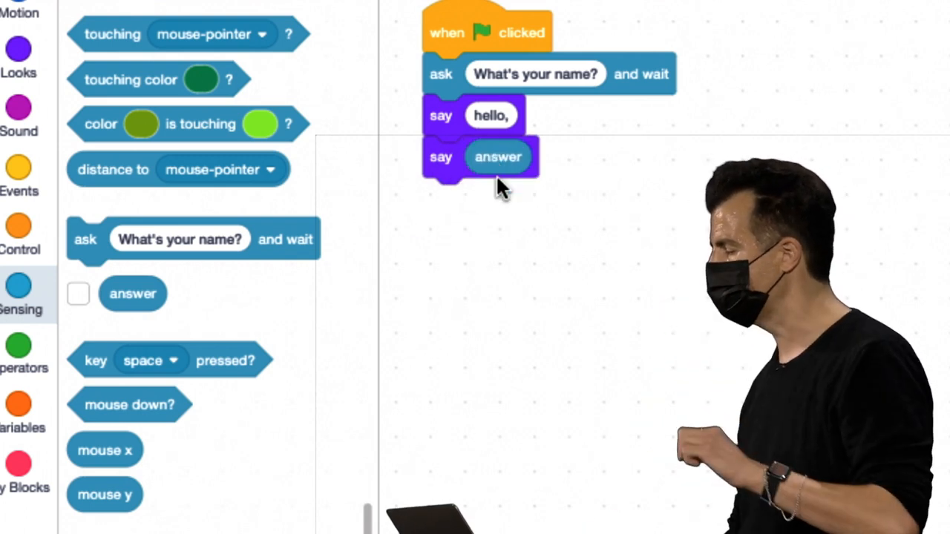
pyautogui.moveTo(553, 238)
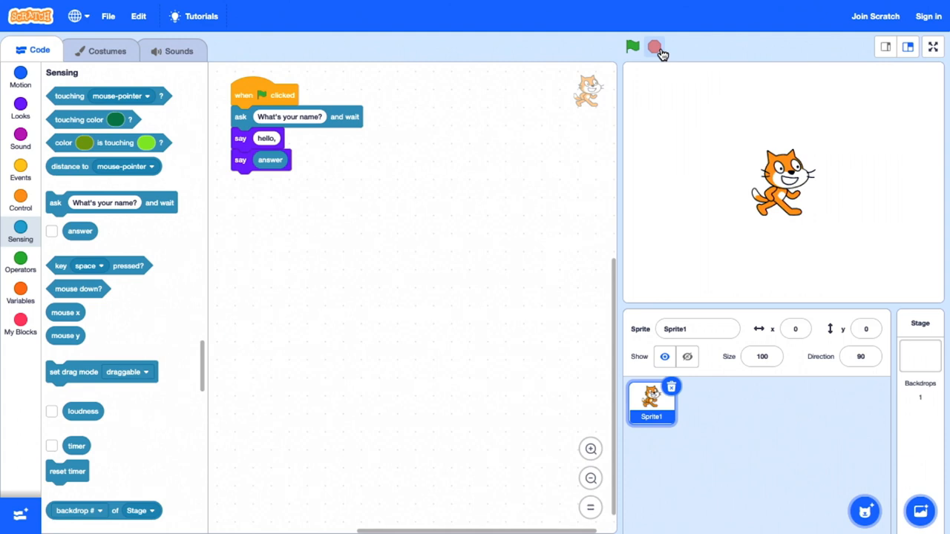
# - Run the project, answer 'David' to the name question, then stop and rerun it
pyautogui.click(632, 47)
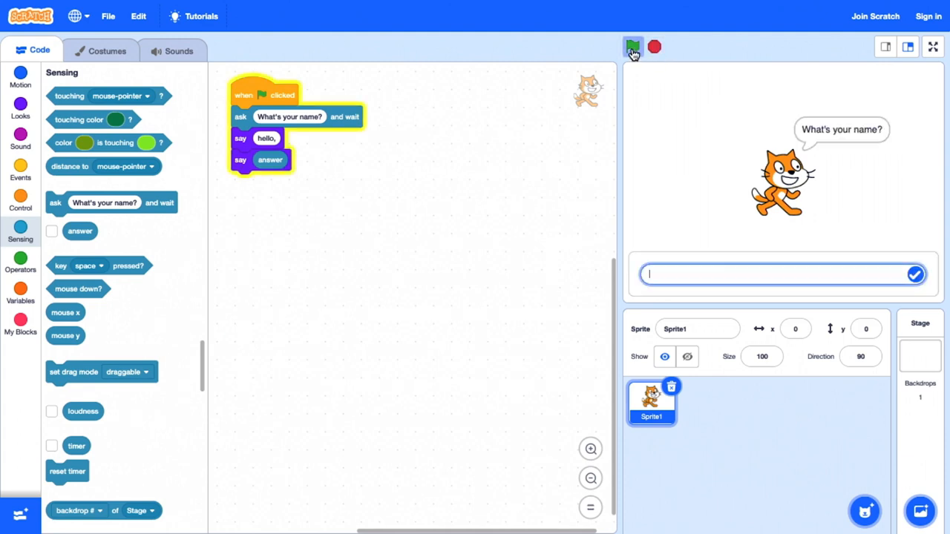
pyautogui.write('David')
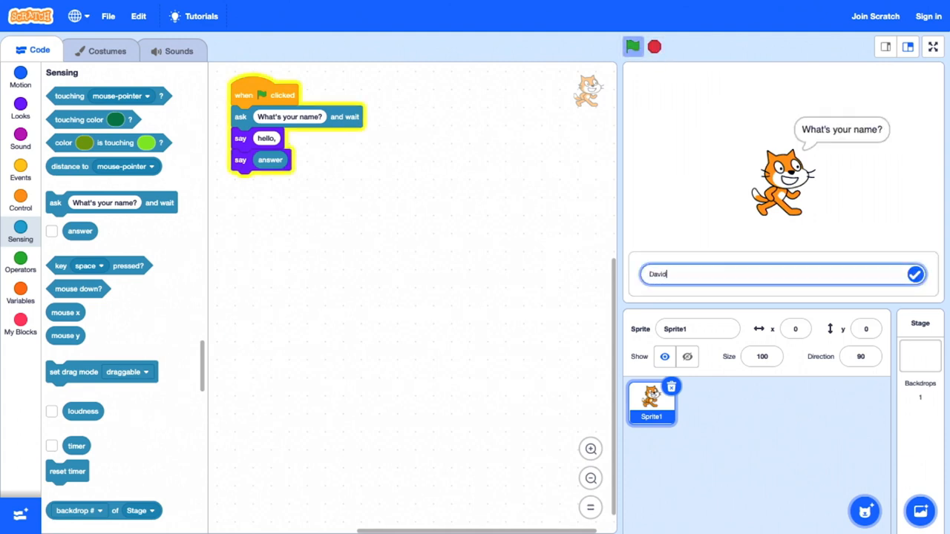
pyautogui.click(914, 274)
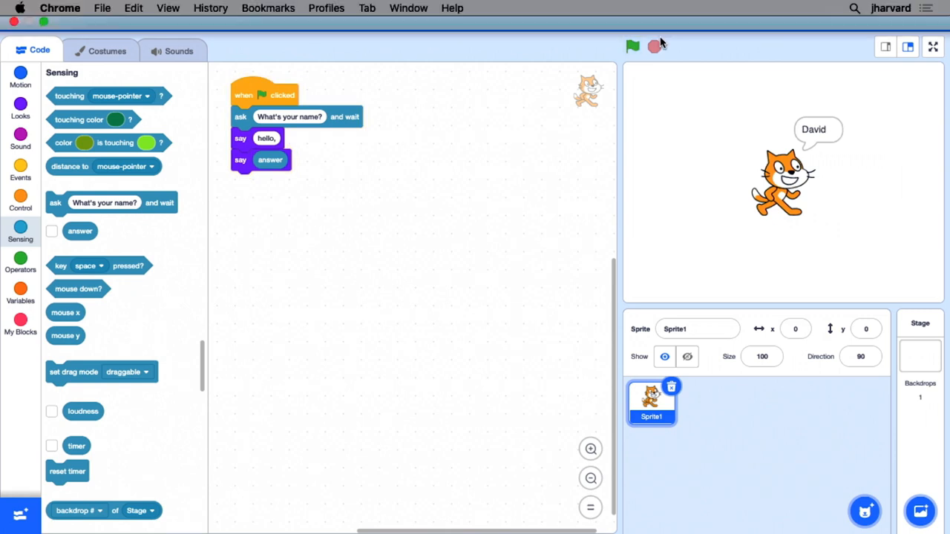
pyautogui.click(632, 46)
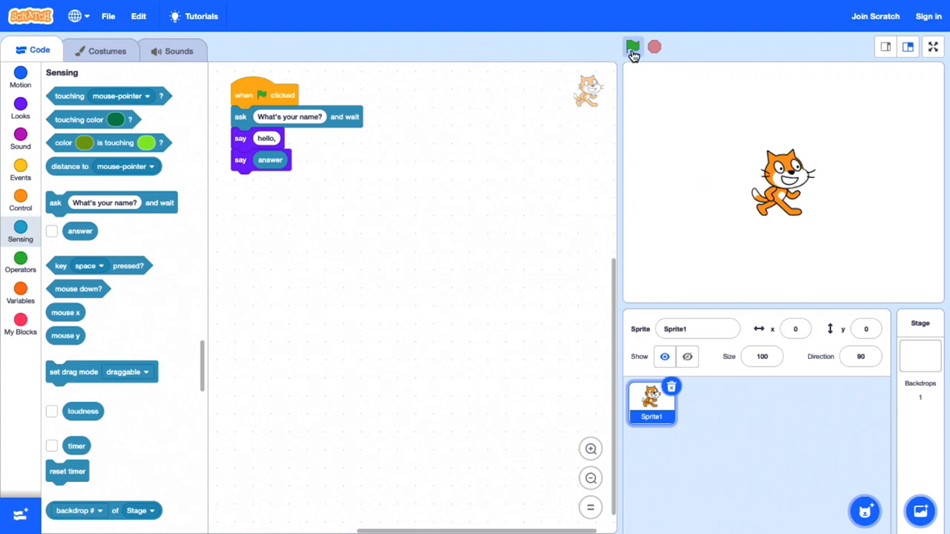
pyautogui.click(632, 47)
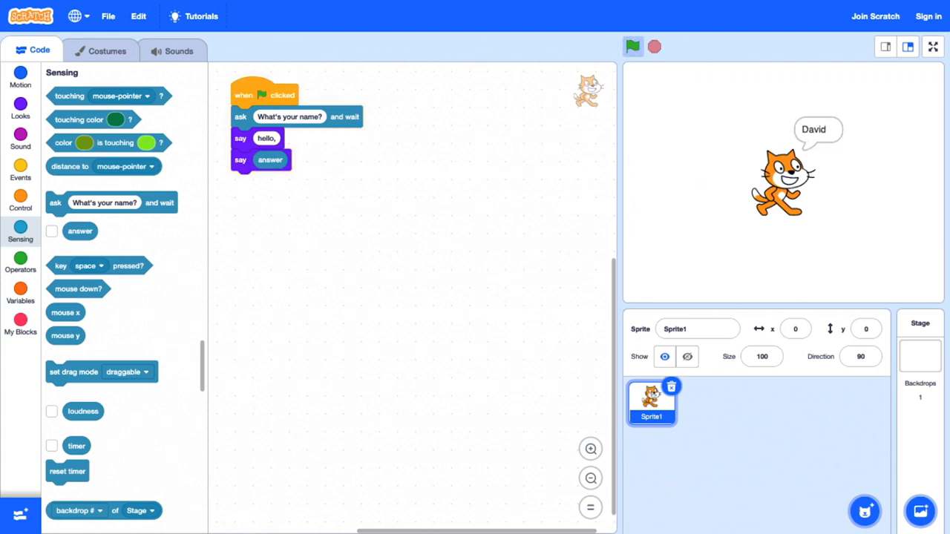